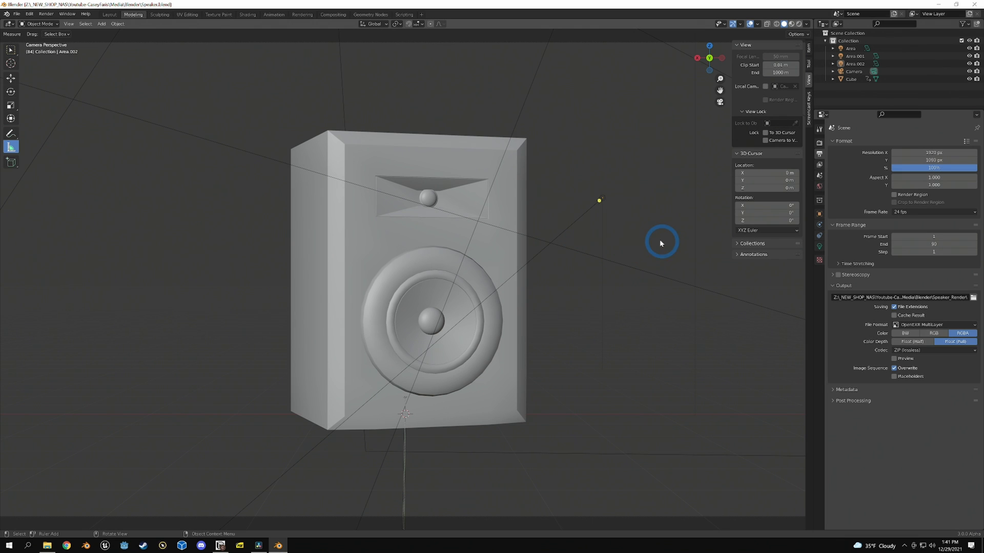
pyautogui.moveTo(591, 242)
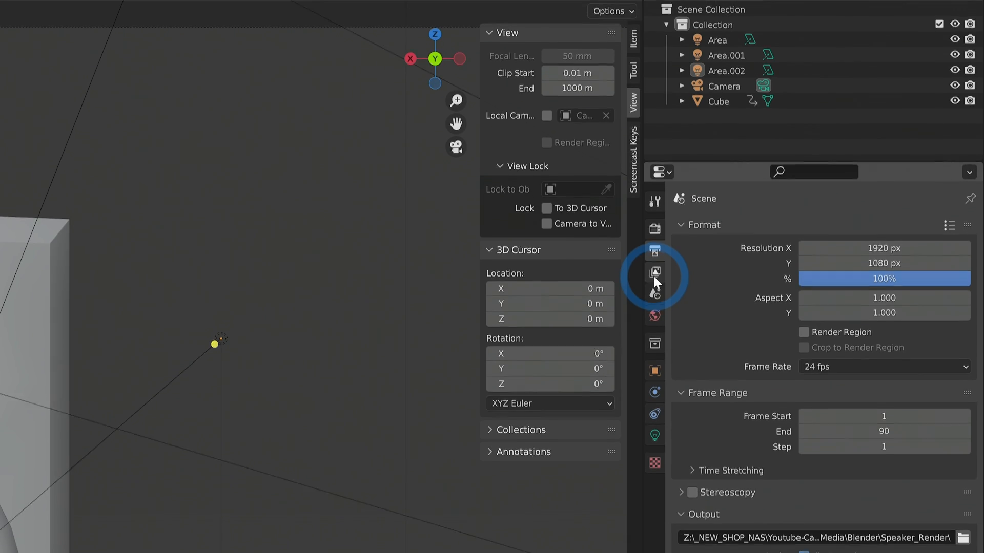
# - Review the View Layer pass settings to confirm the Vector pass is enabled for the render
pyautogui.click(653, 272)
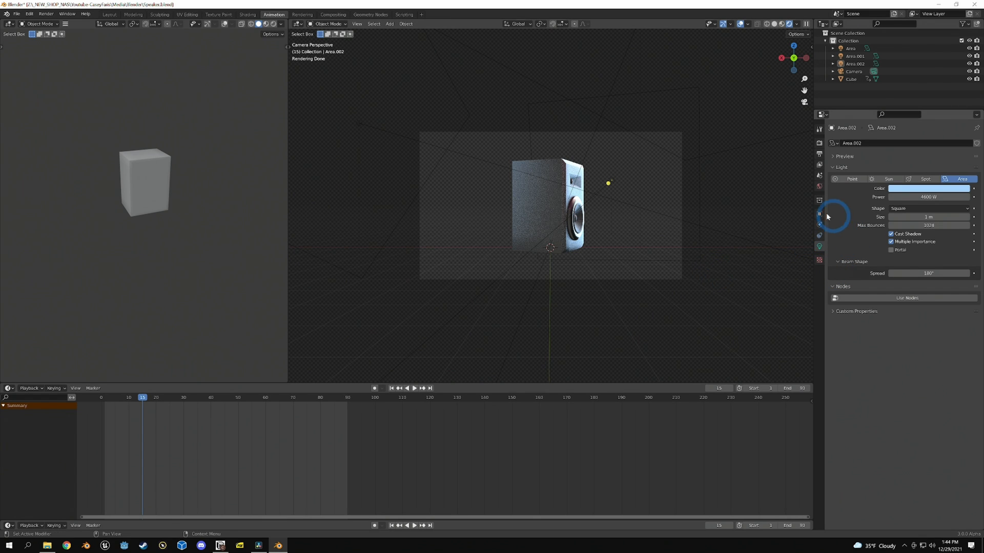
pyautogui.moveTo(594, 256)
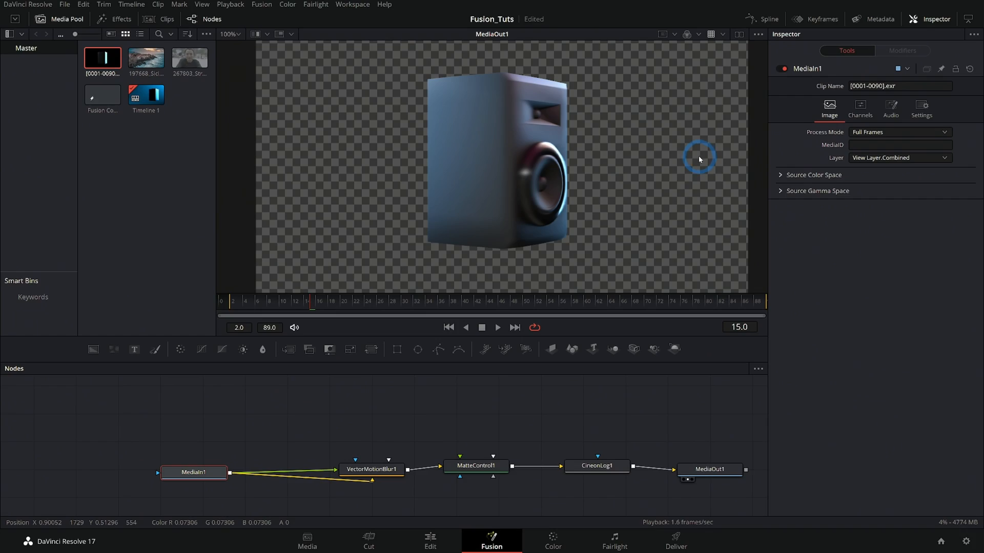
# - Show MediaIn1's Channels settings with X and Y Velocity mapped from the Vector pass
pyautogui.click(194, 471)
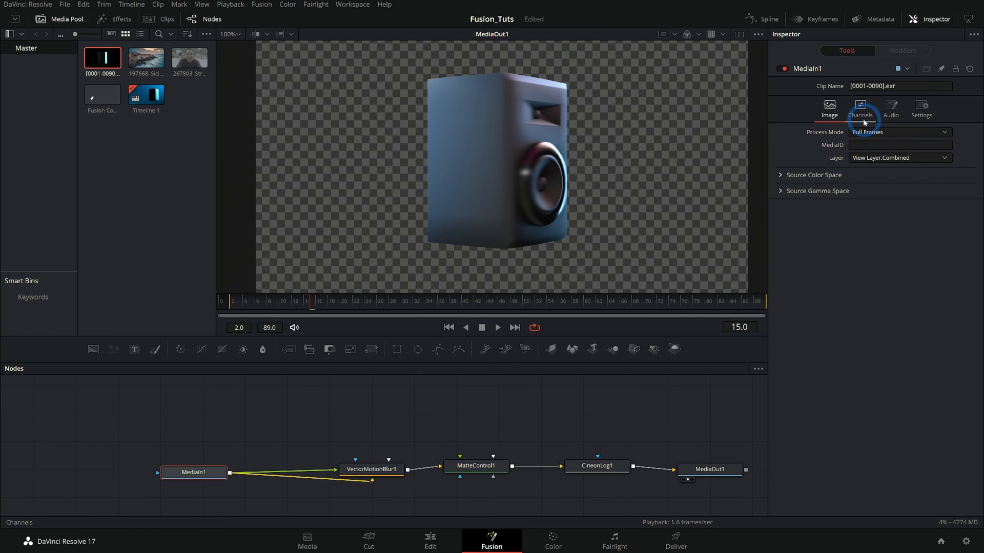
pyautogui.click(861, 107)
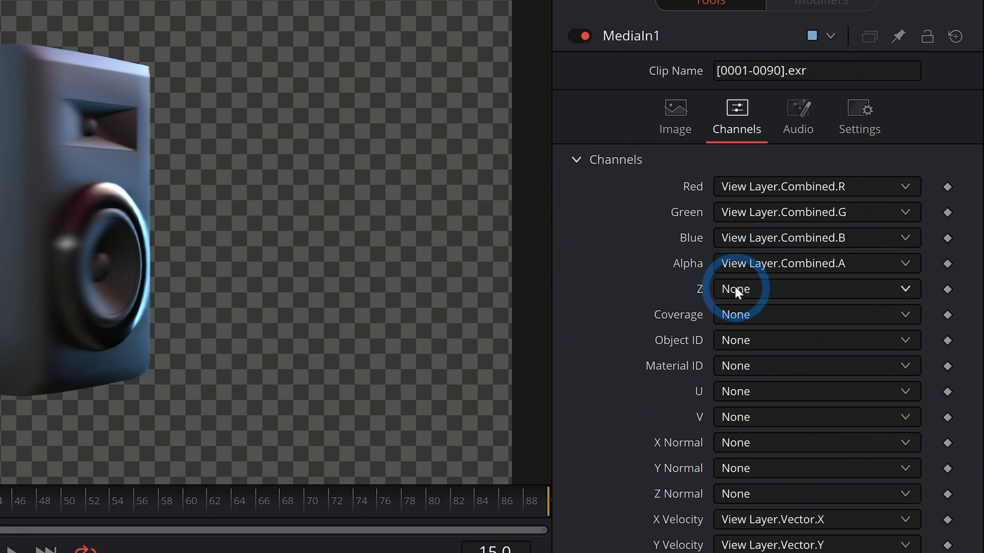
pyautogui.scroll(-3)
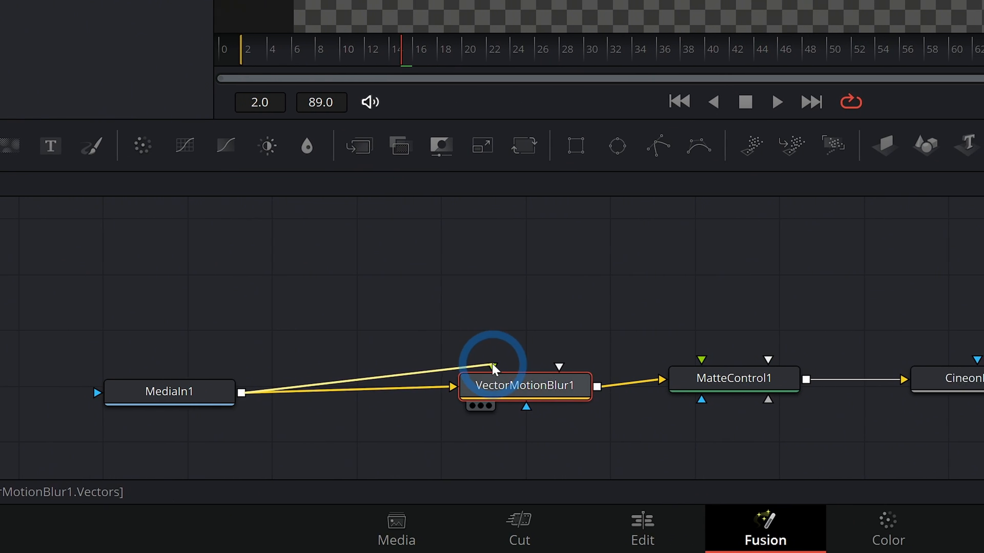
# - Inspect VectorMotionBlur1 reading Vector X and Vector Y at scale 1.0
pyautogui.click(815, 226)
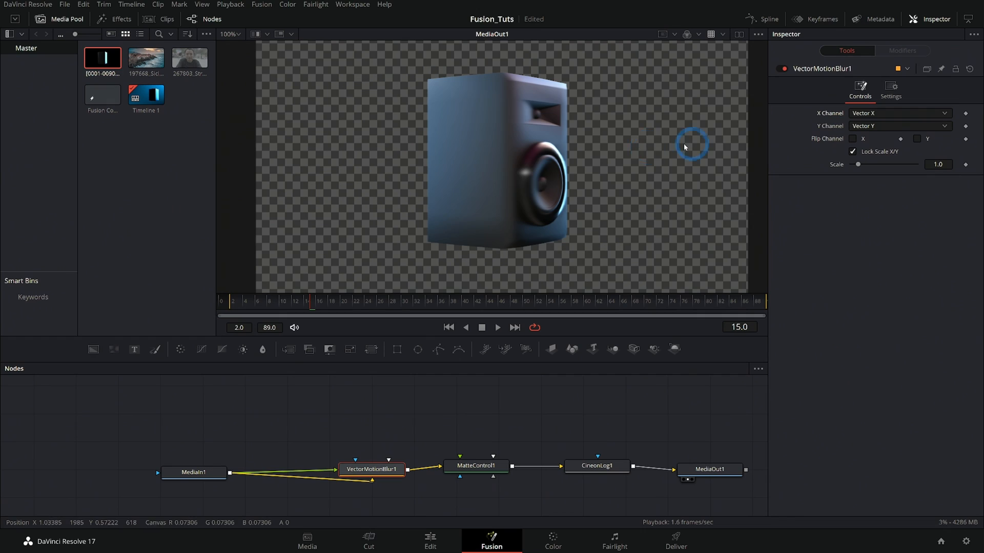
pyautogui.moveTo(520, 215)
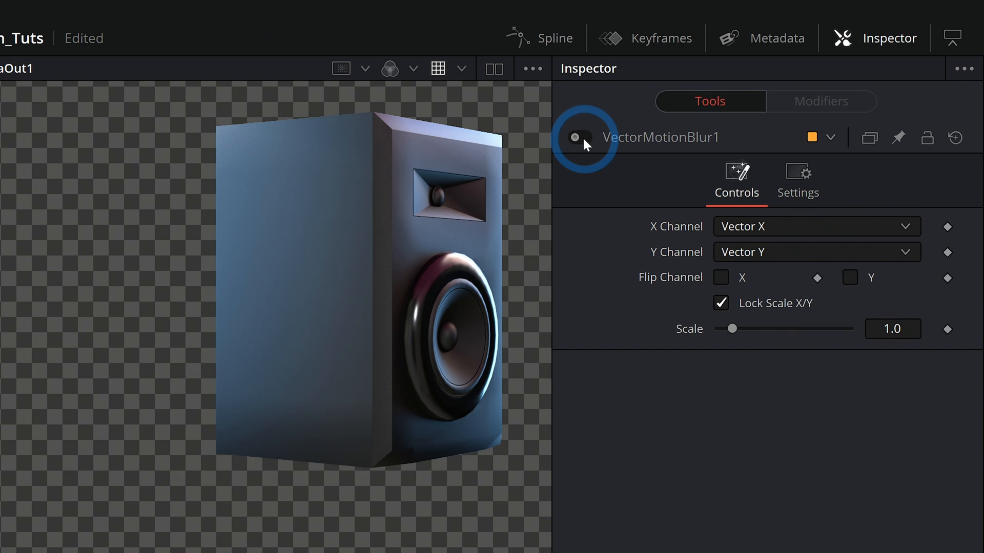
# - Re-enable VectorMotionBlur1 so the speaker renders with motion blur again
pyautogui.click(575, 138)
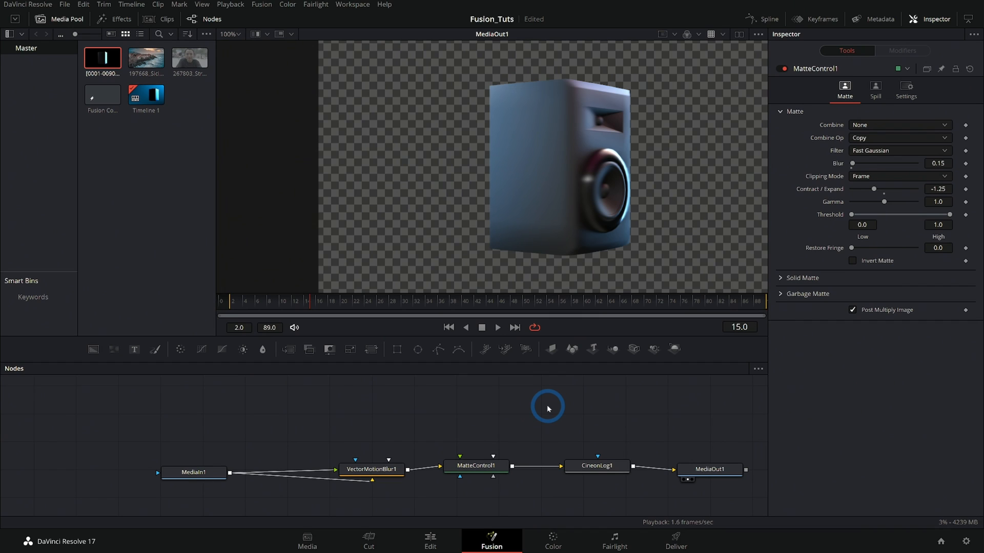
pyautogui.moveTo(553, 386)
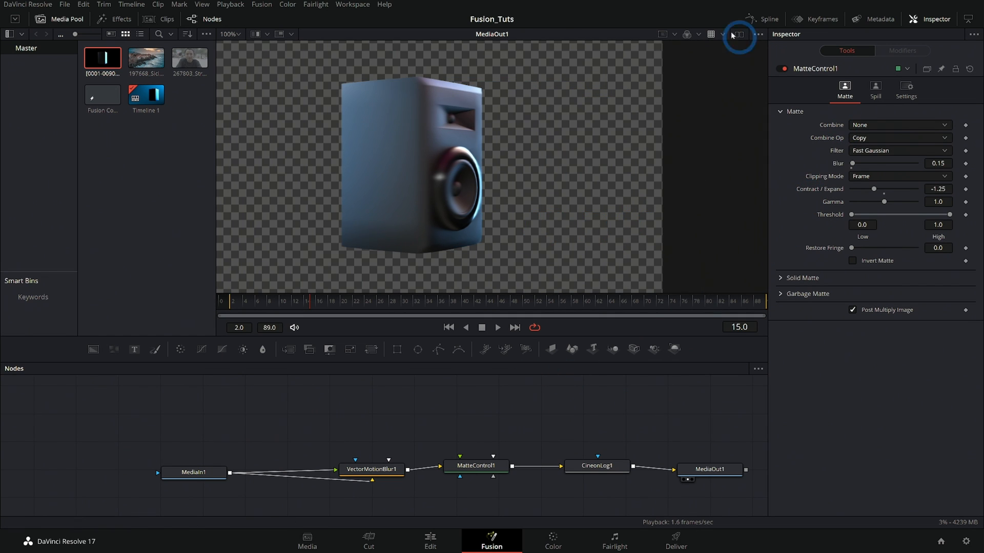
pyautogui.moveTo(485, 429)
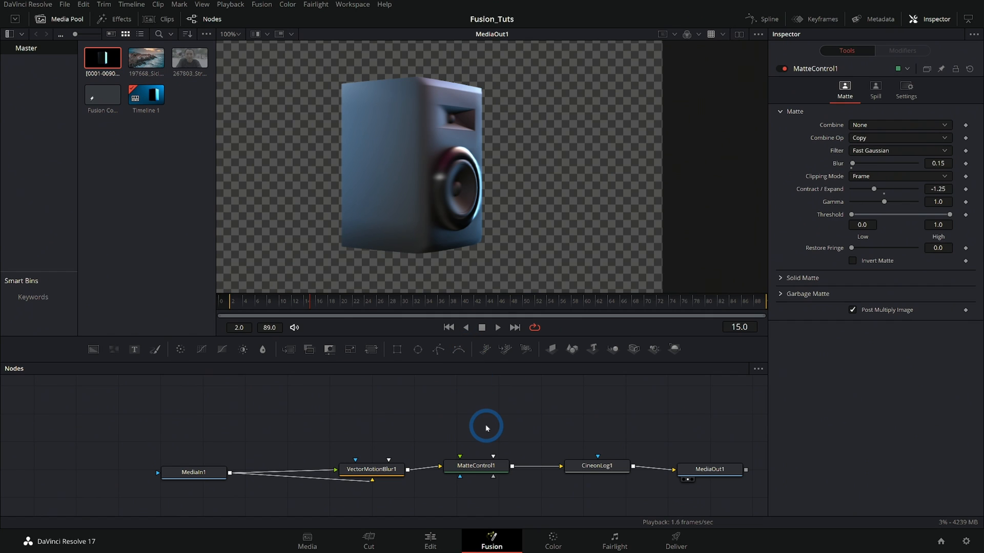